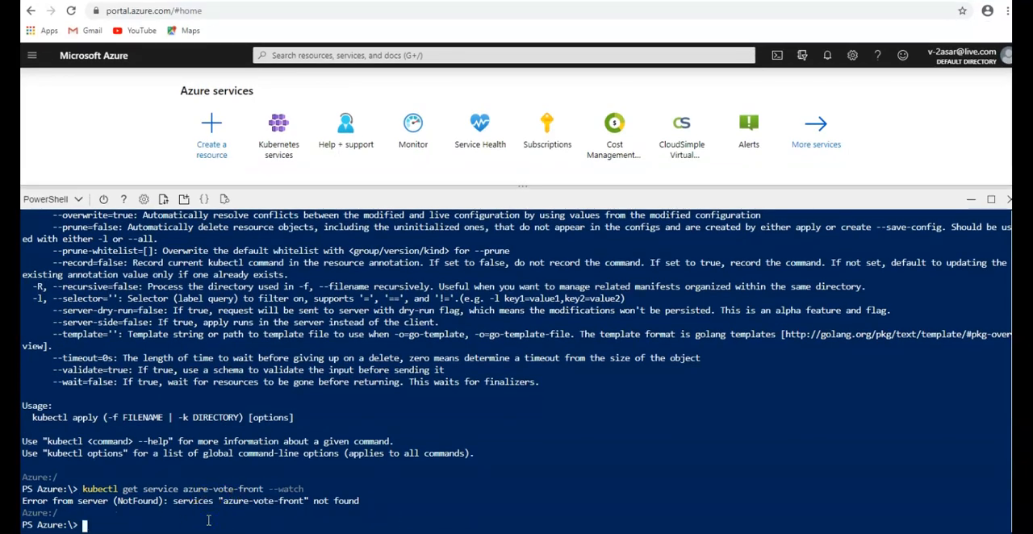
List mytestasarAKSCluster's agent pool profile using az aks show with --query agentPoolProfiles
text(az aks)
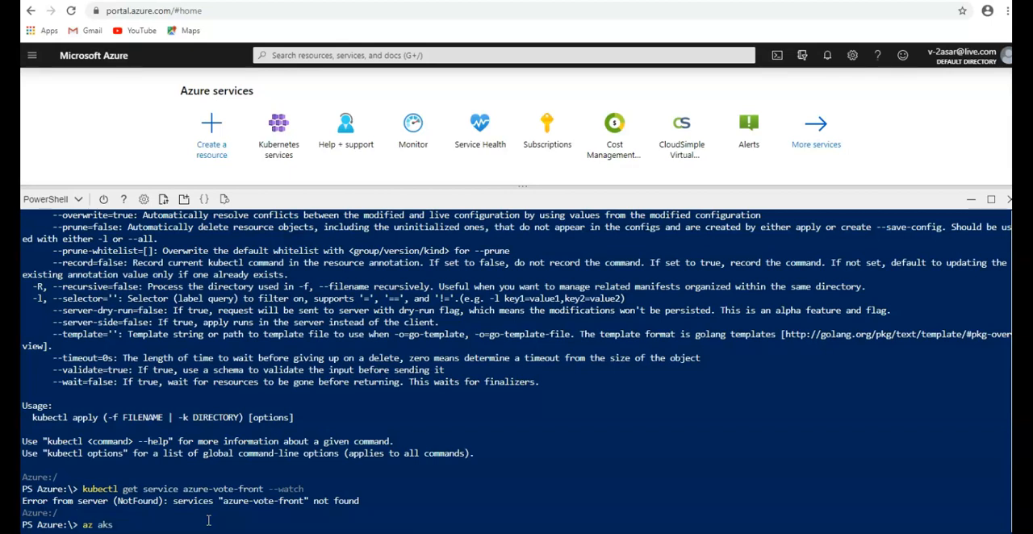
text(show)
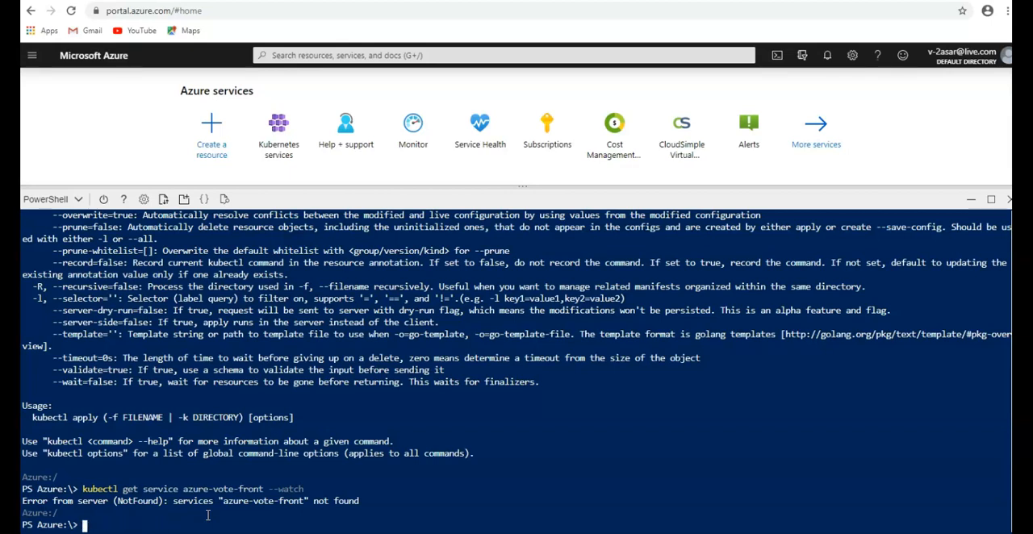
text(kubectl apply -f azure-vote.yaml)
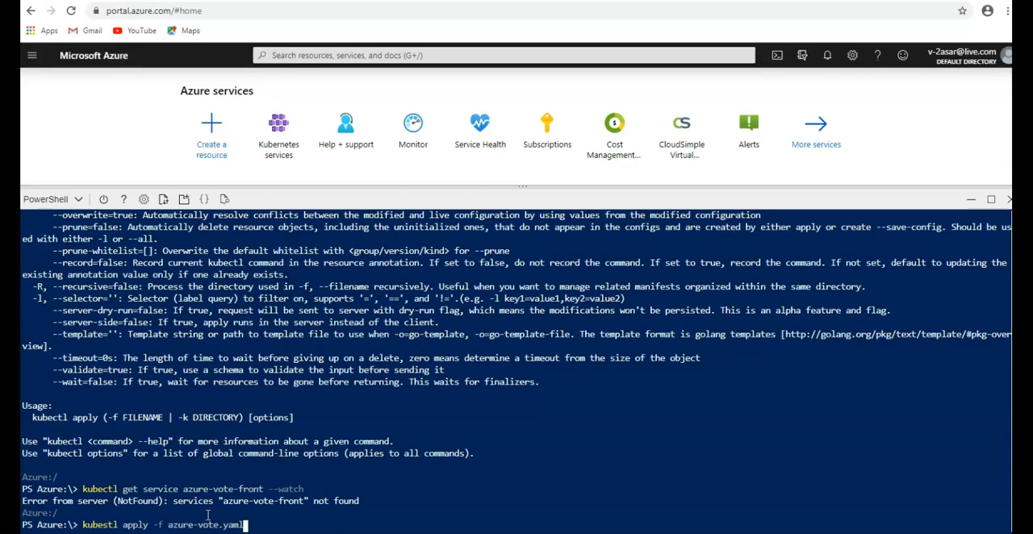
text(az aks get-credentials --resource-group testasaraksrg --name mytestasarAKSCluster)
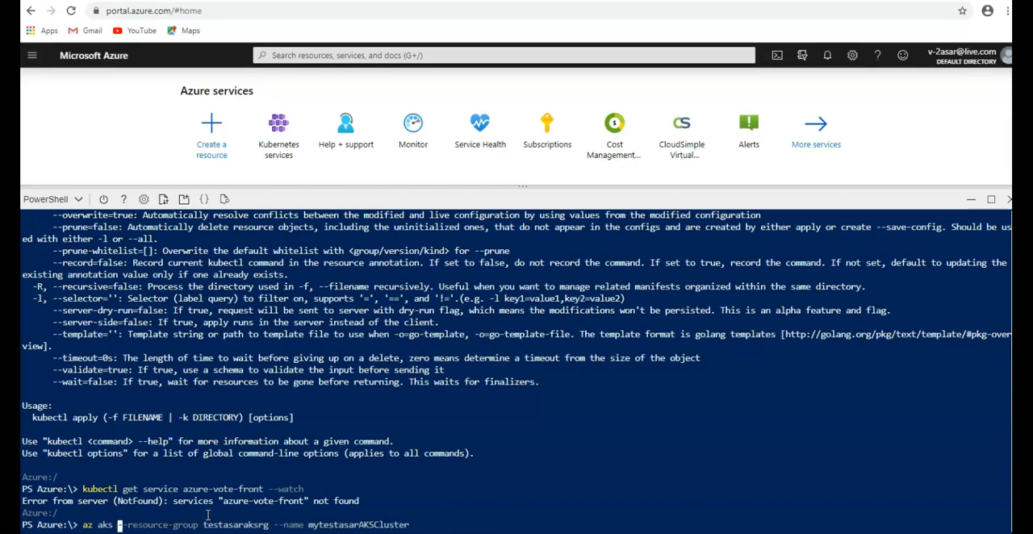
text(show)
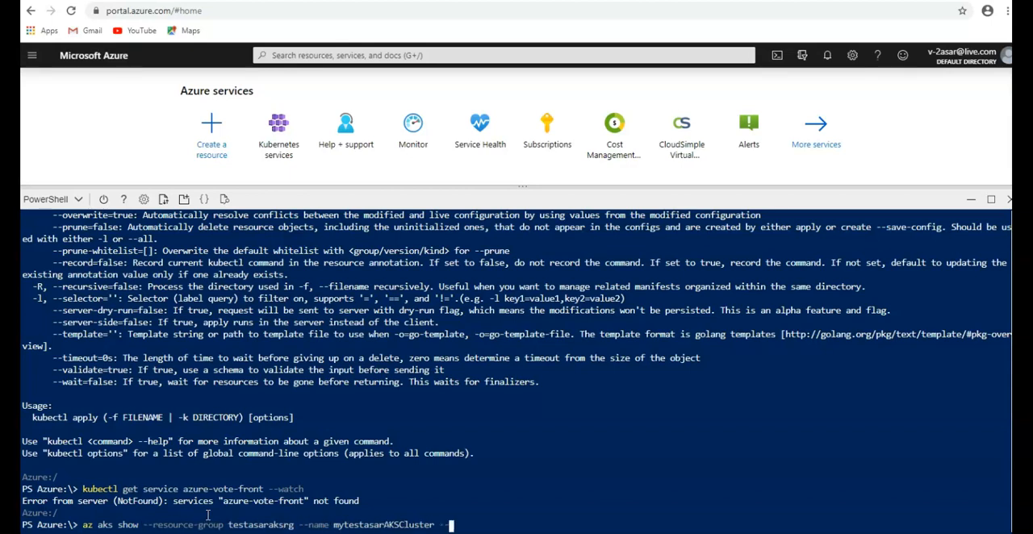
text(c)
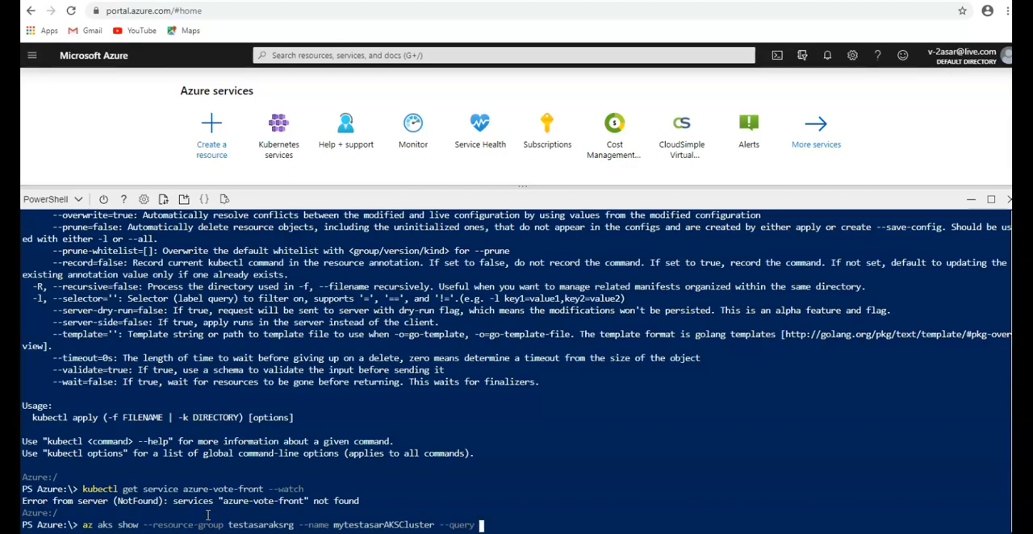
text(agentPoolP)
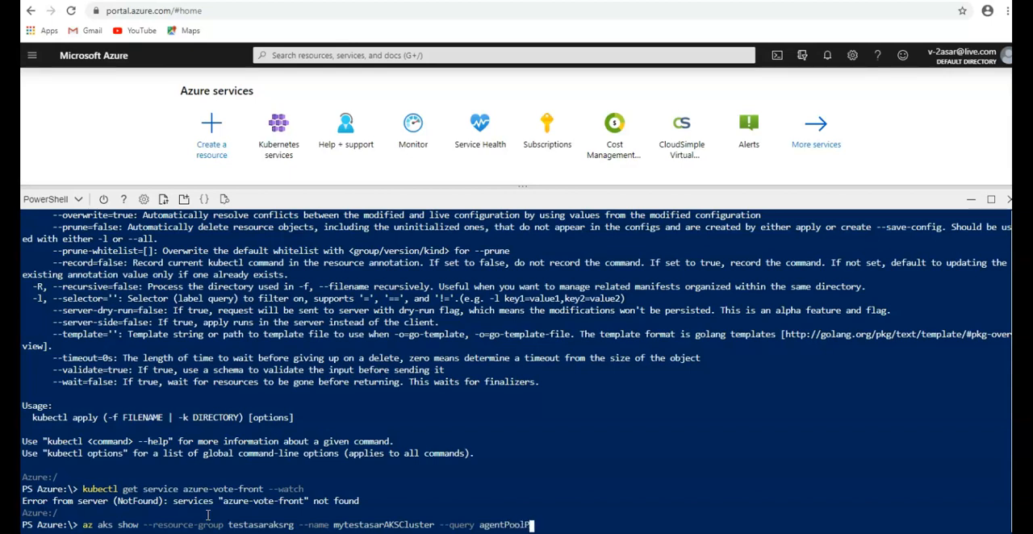
text(rofiles)
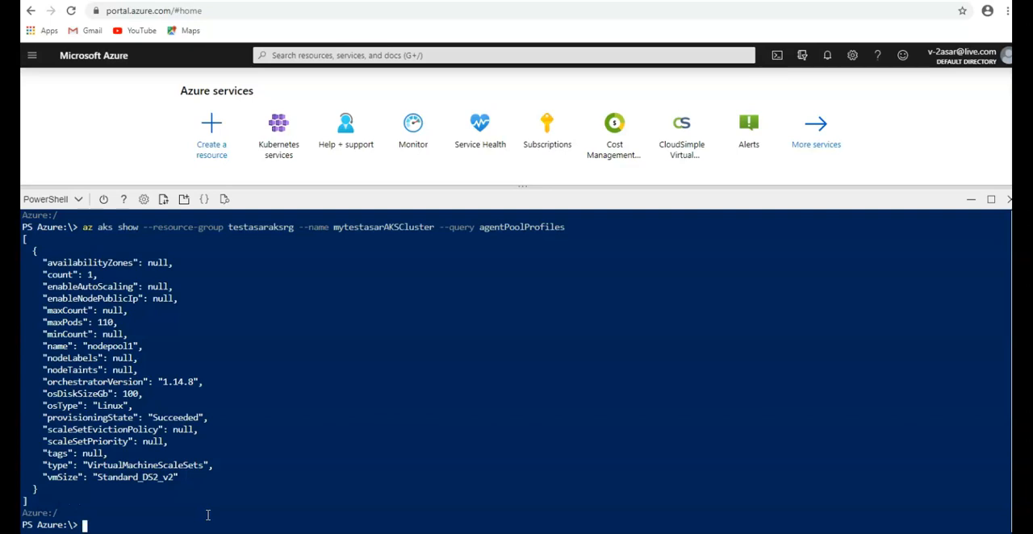
Scale nodepool1 of mytestasarAKSCluster in testasaraksrg to a node count of 1
text(az aks scale)
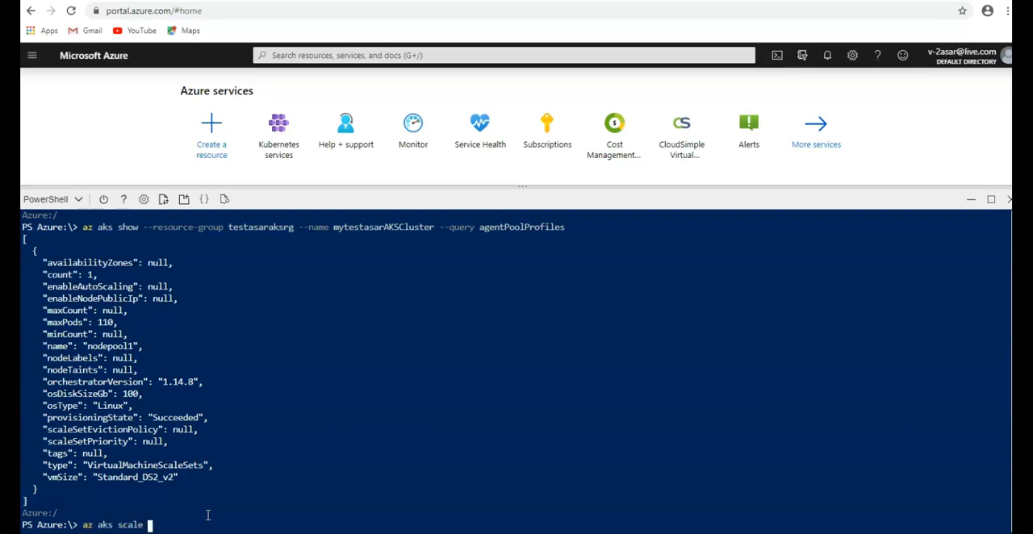
text(--)
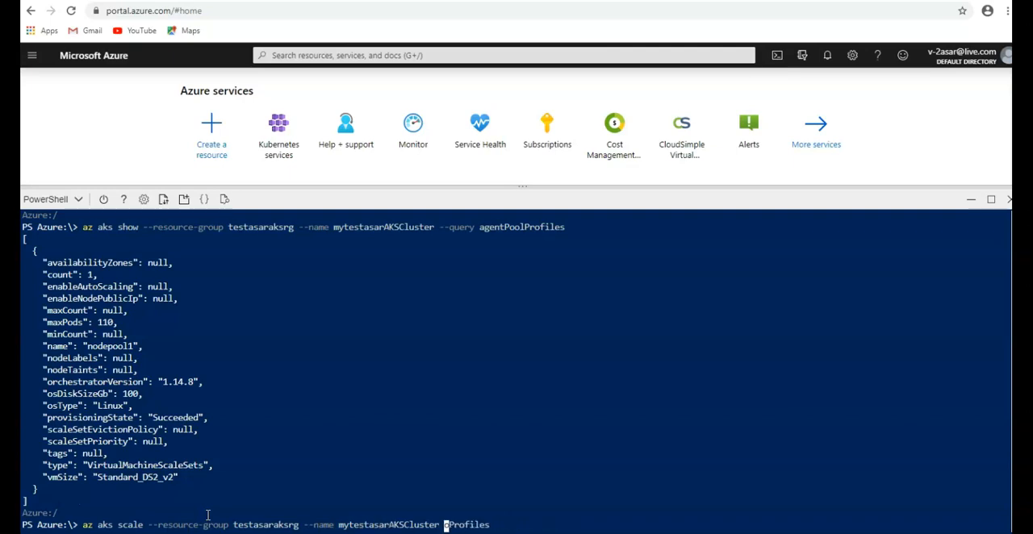
key(Backspace)
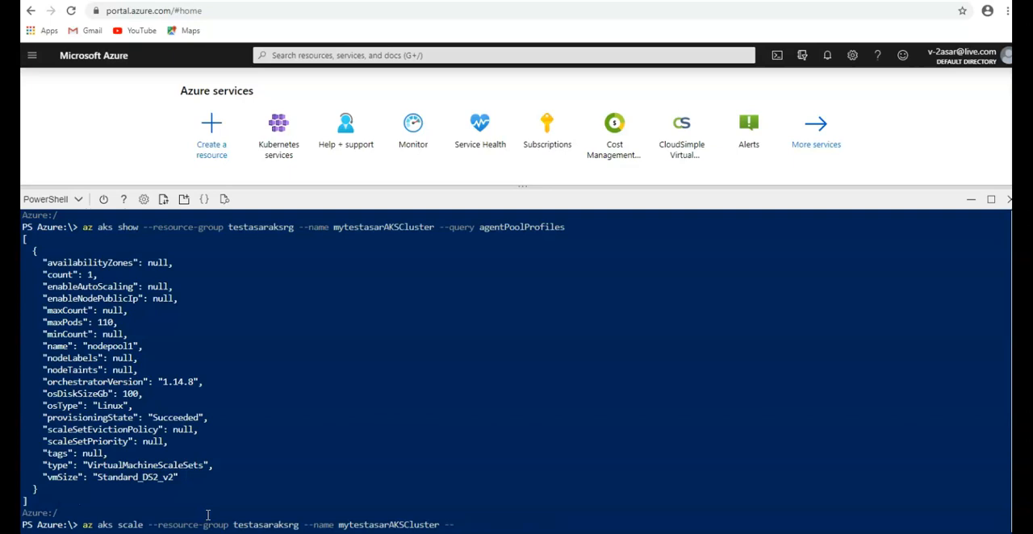
text(--nodepoo)
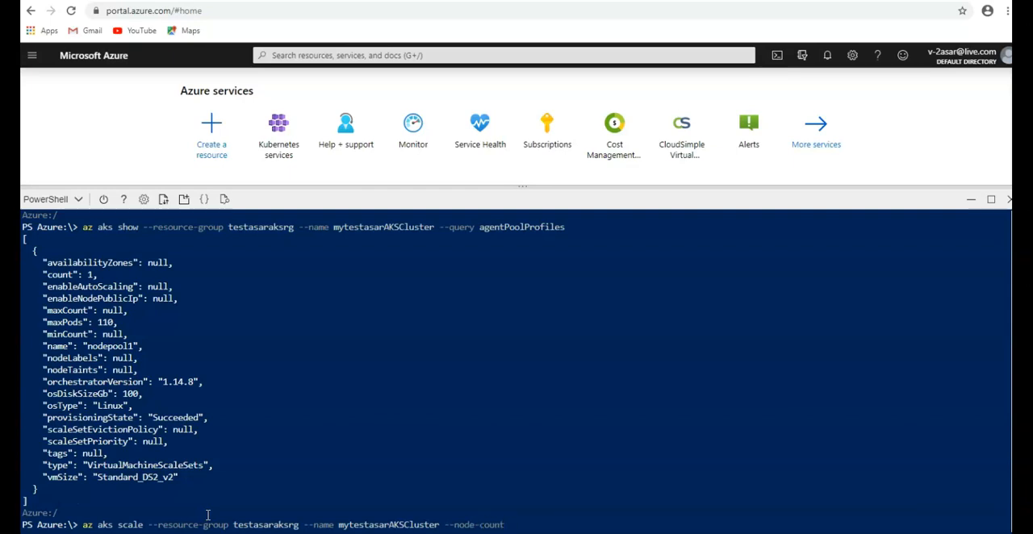
text(1)
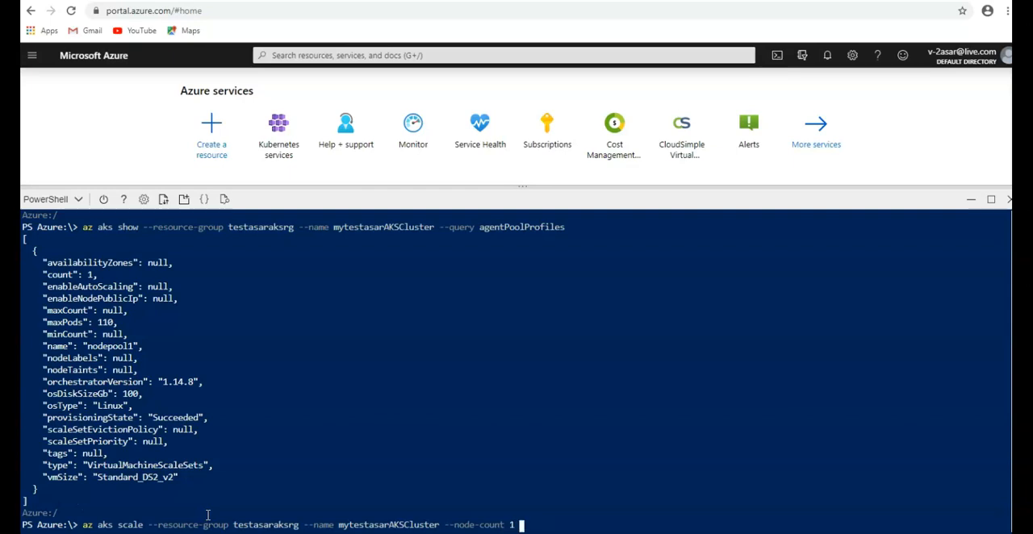
text(--nodepool)
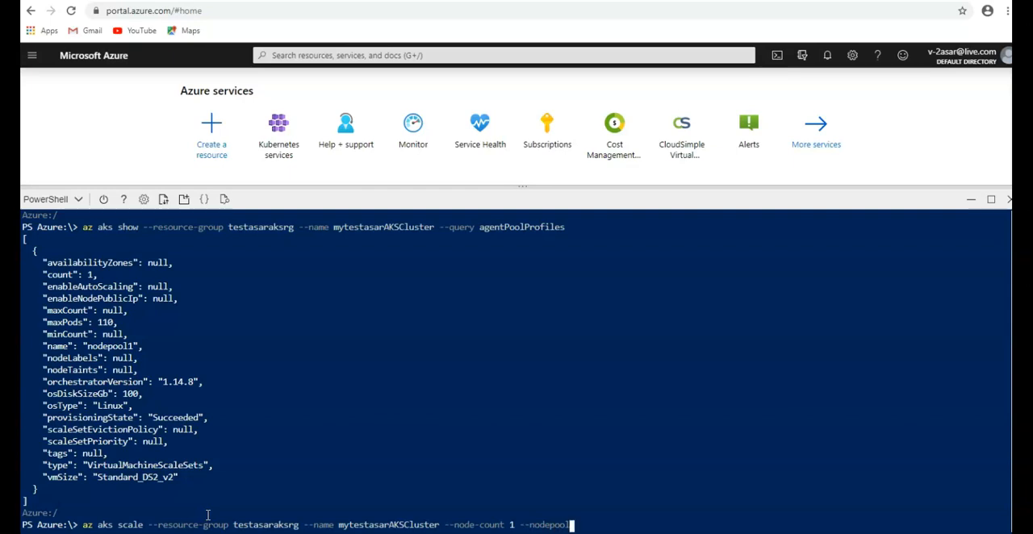
text(name)
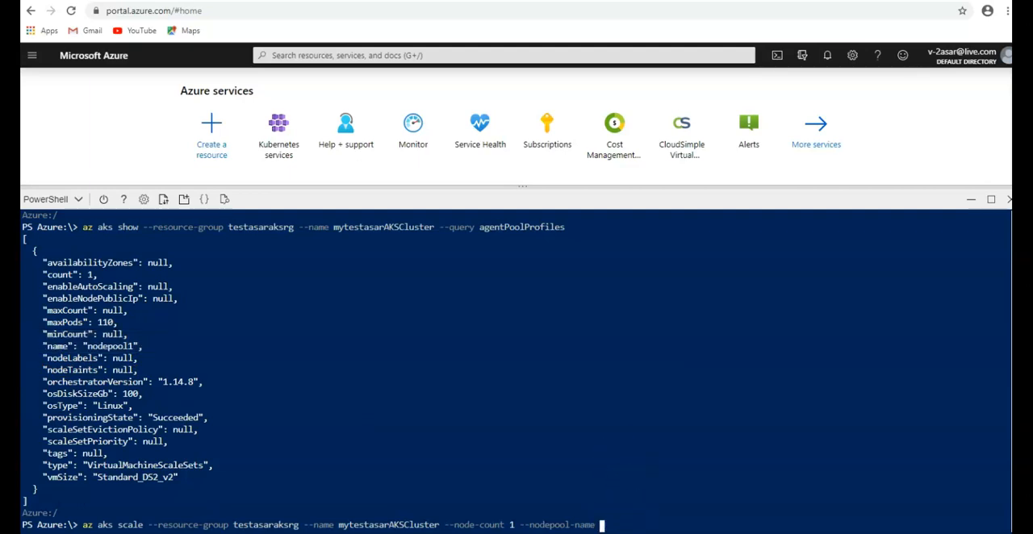
text(nodep)
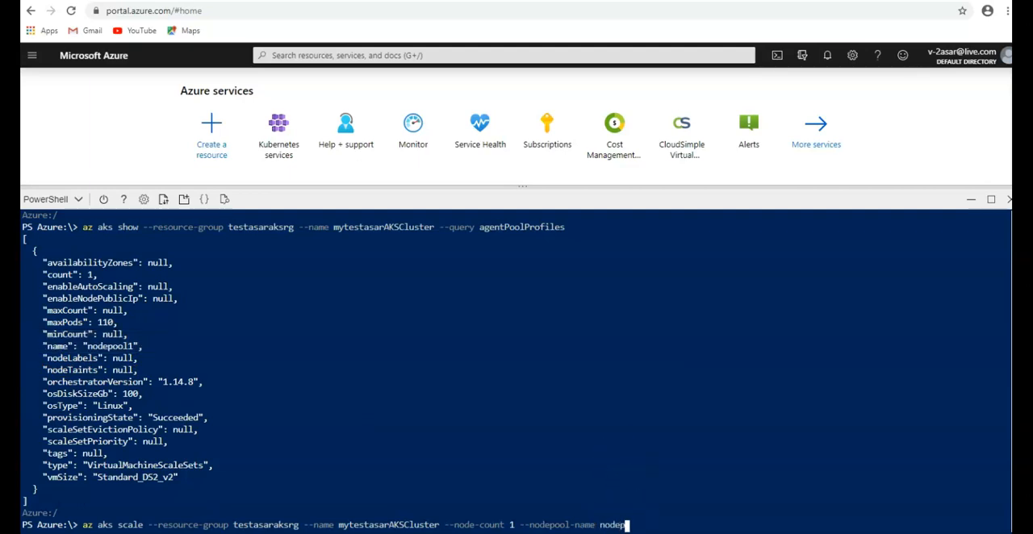
text(ool1)
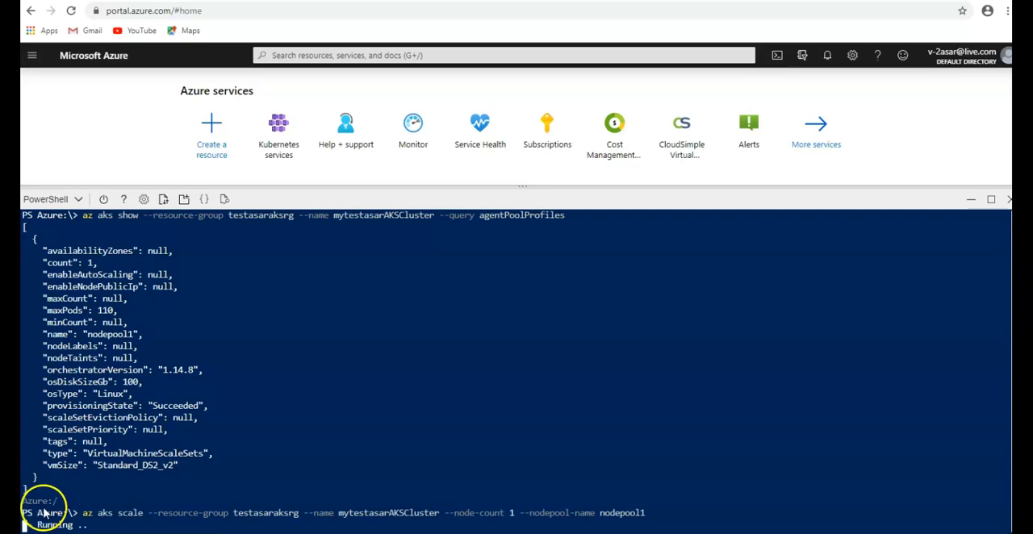
Scroll through the returned scale JSON to check nodepool1 and provisioning state Succeeded
scroll(down, 3)
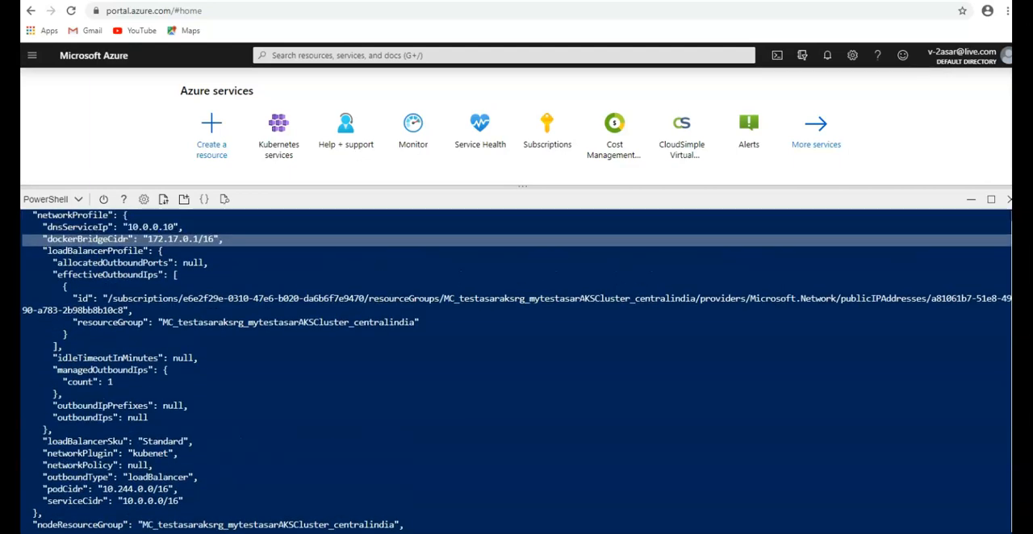
scroll(up, 3)
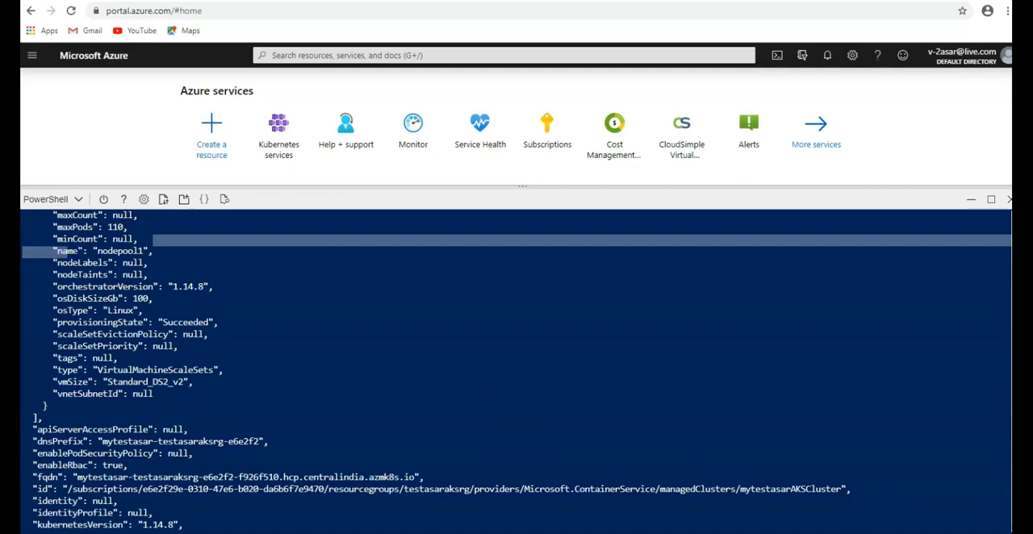
scroll(down, 3)
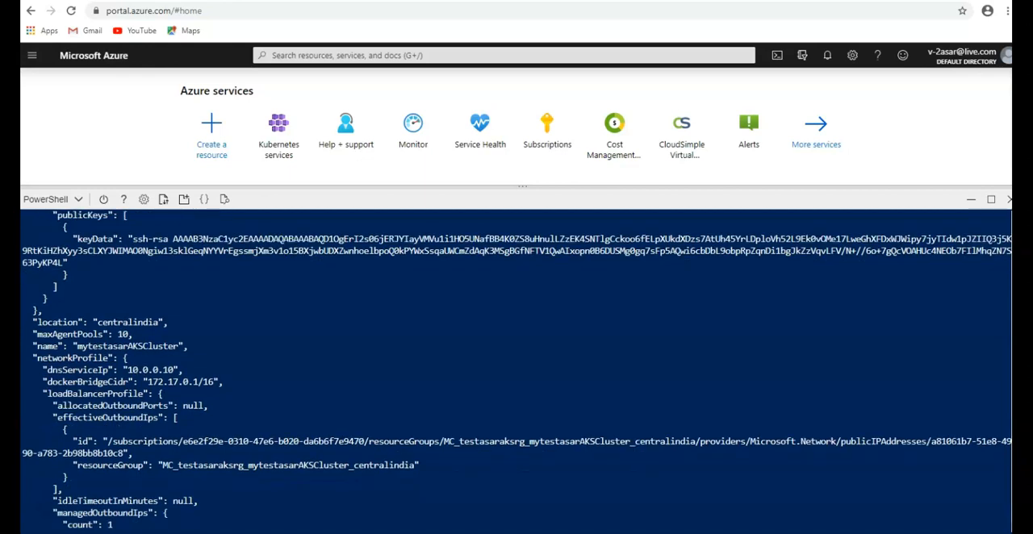
scroll(down, 3)
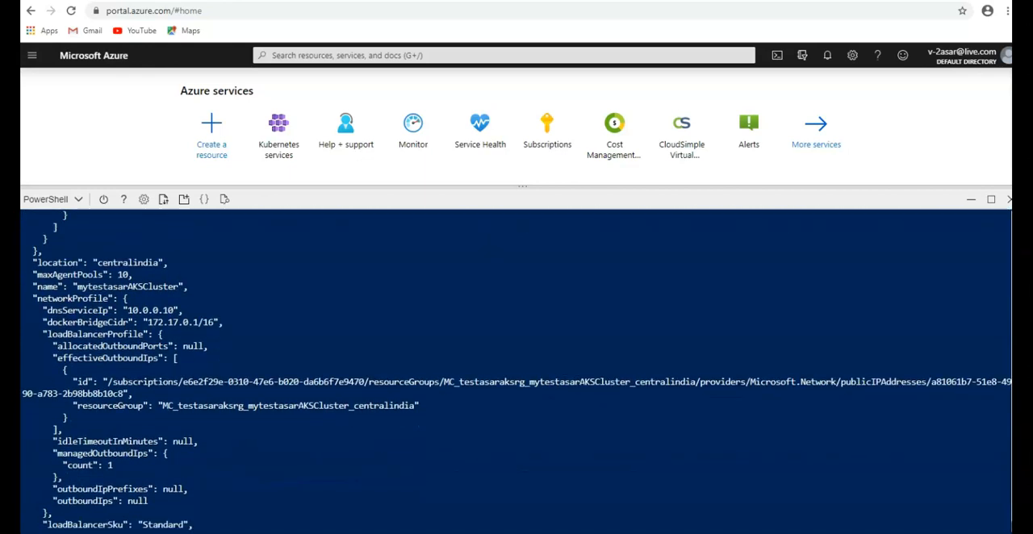
scroll(down, 3)
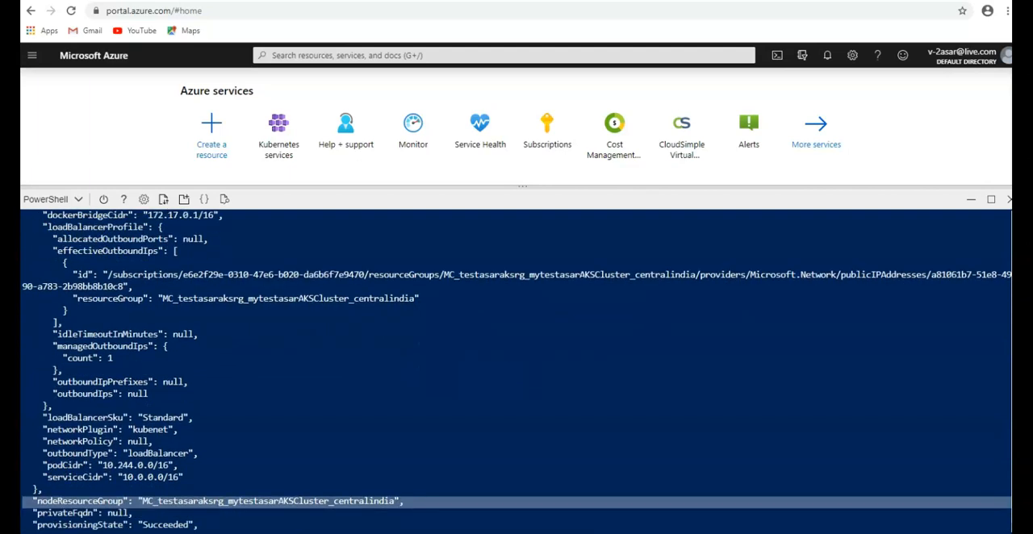
scroll(down, 3)
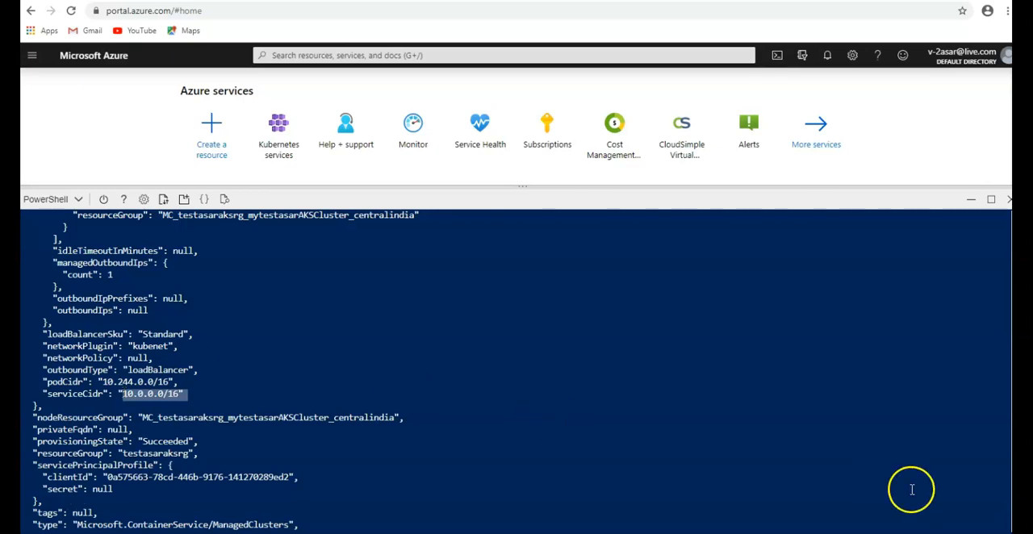
scroll(down, 3)
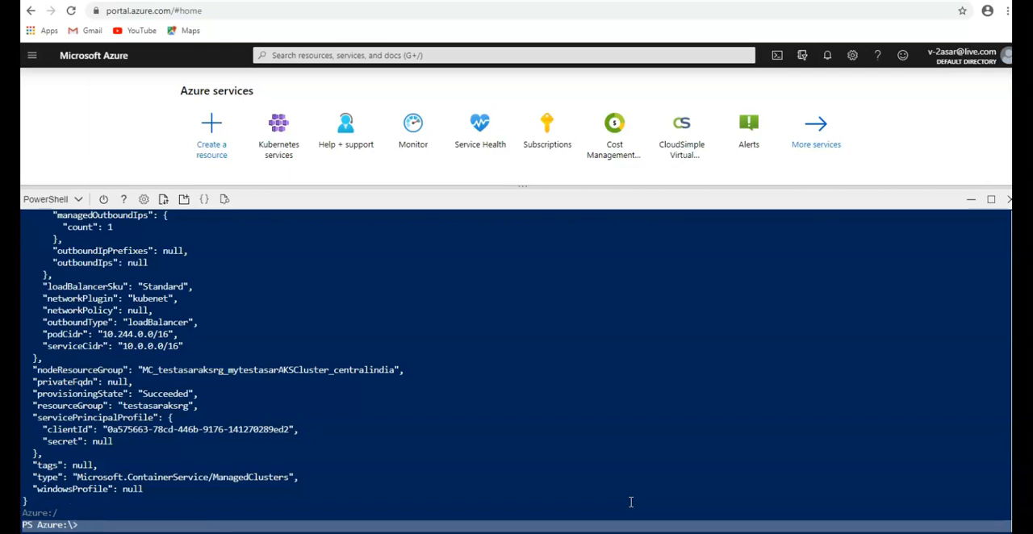
Begin a new az command at the idle PowerShell prompt
text(az)
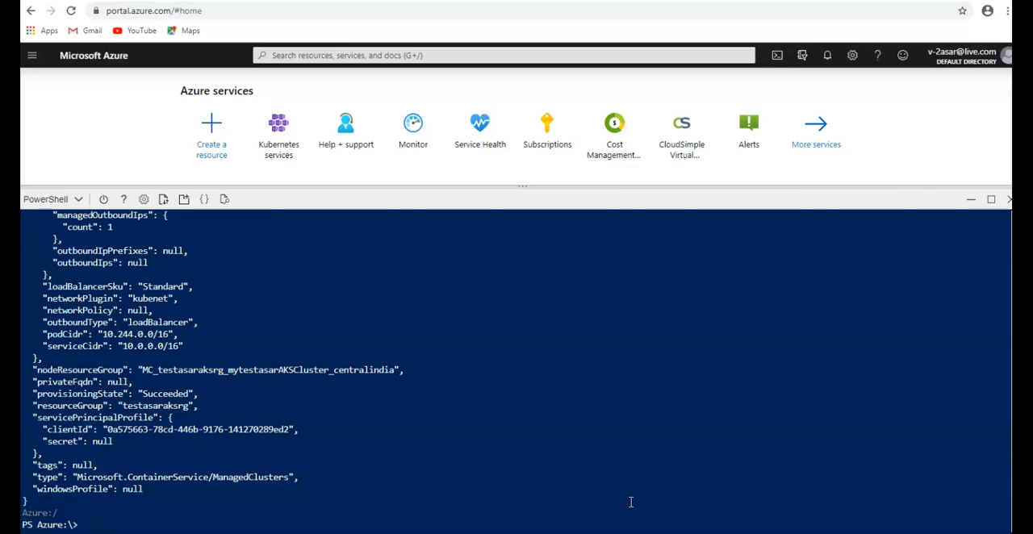
Discard the unfinished scale command and draft az aks get-updates for mytestasarAKSCluster
text(az aks scale --resource-group testasaraksrg --name mytestasarAKSCluster --node-count 1 --nodepool-name nodepool1)
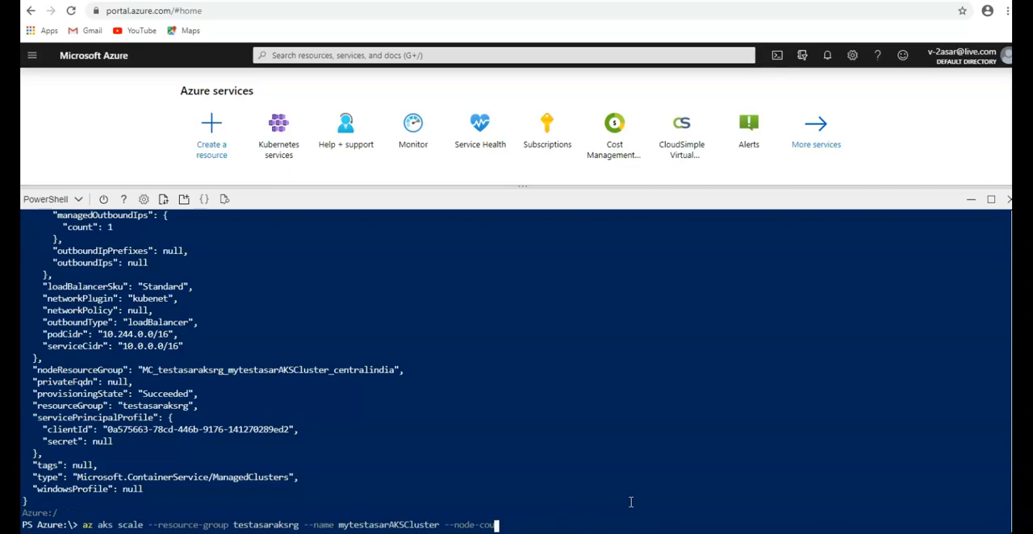
key(Backspace)
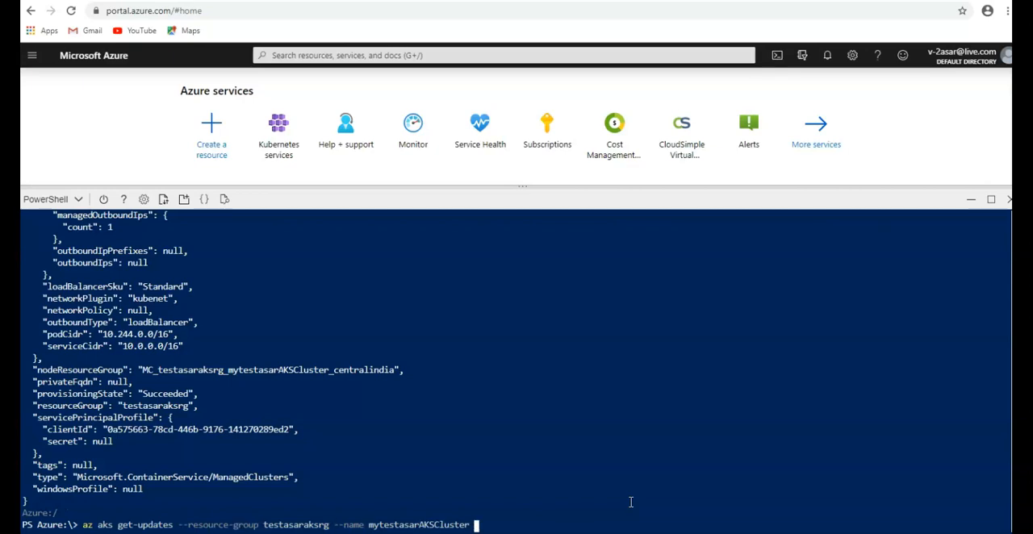
Try get-updates and get-upgrades with table output, then draft a plain get-upgrades command
text(--out)
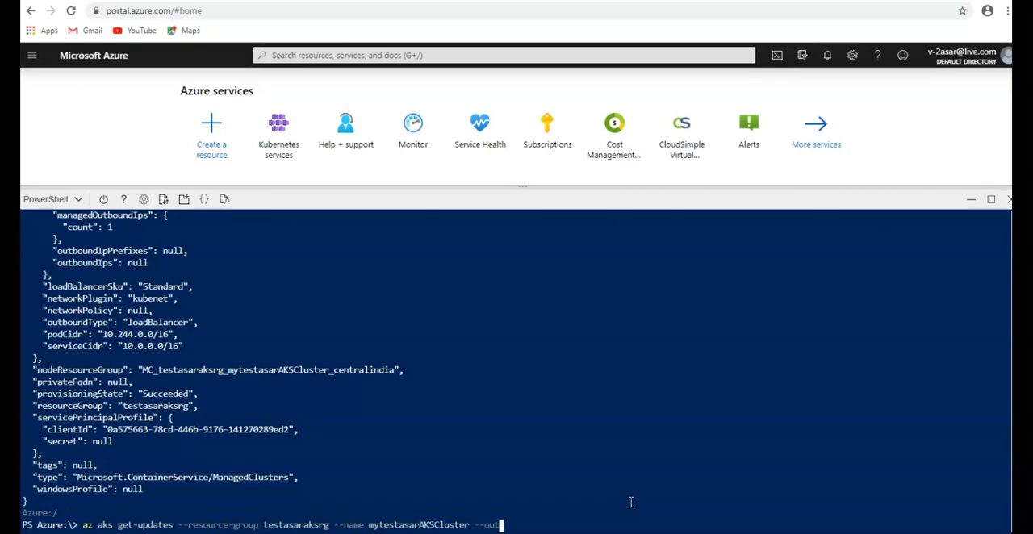
text(put)
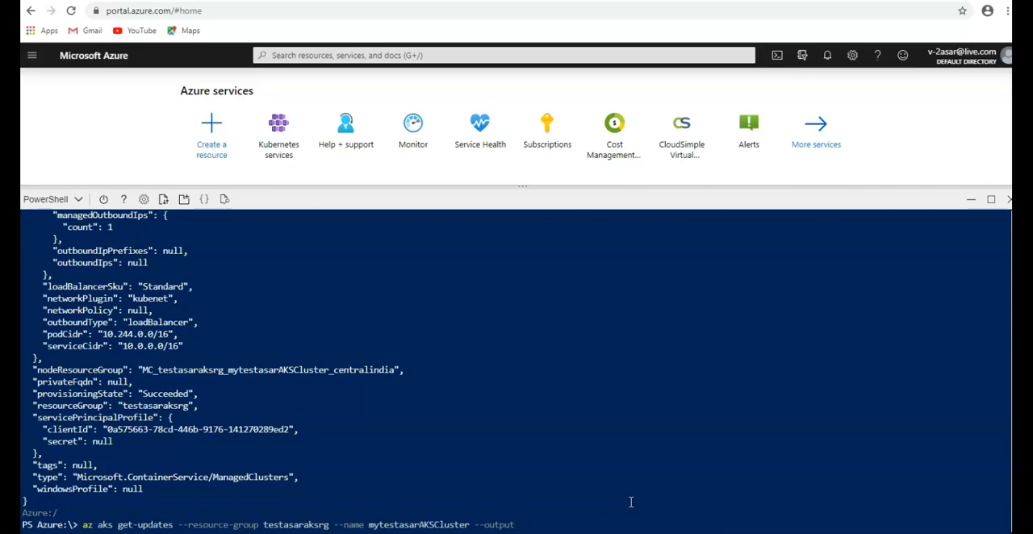
text(table)
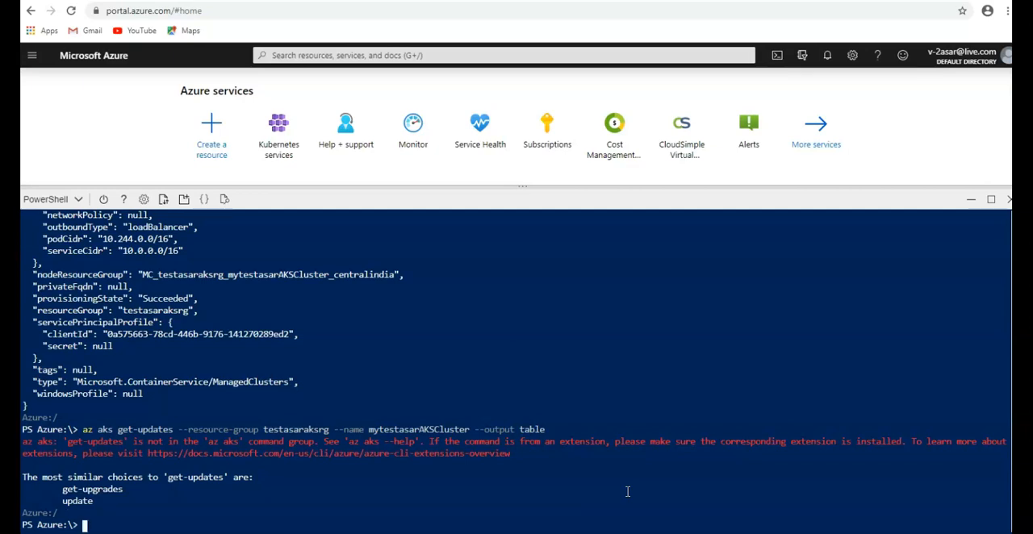
text(az aks get-updates --resource-group testasaraksrg --name mytestasarAKSCluster --output table)
text(az aks get-upgrades --resource-group testasaraksrg --name mytestasarAKSCluster)
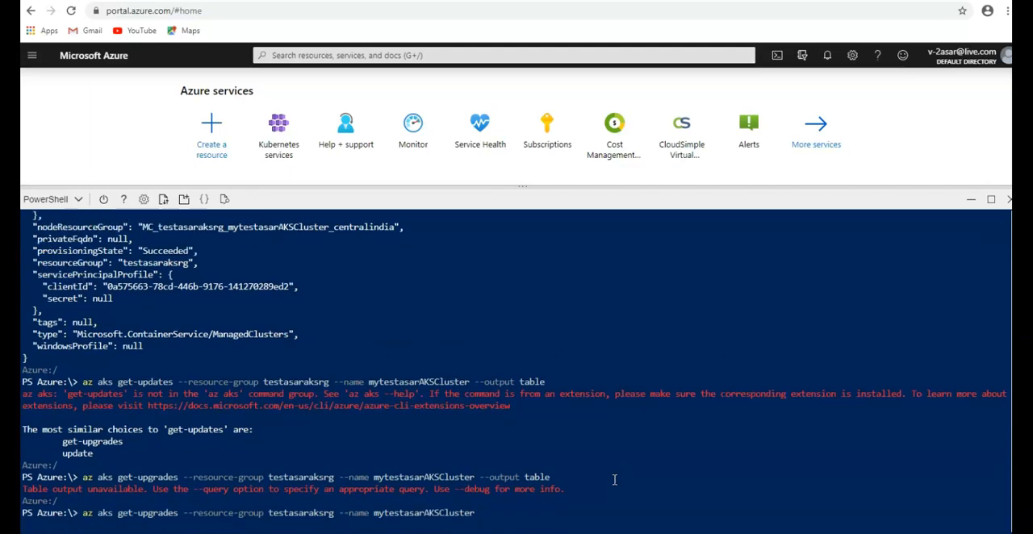
Run az aks get-upgrades, showing upgrades 1.15.7 and 1.15.5 from 1.14.8
key(Enter)
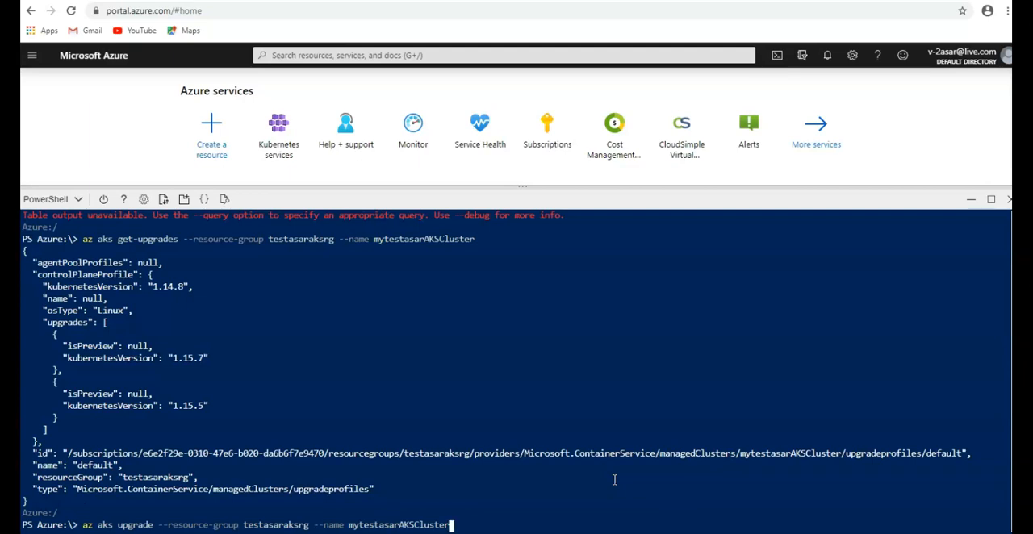
Attempt upgrading the cluster to version 1.15.7 with the --Kubernetes-version flag
text(--)
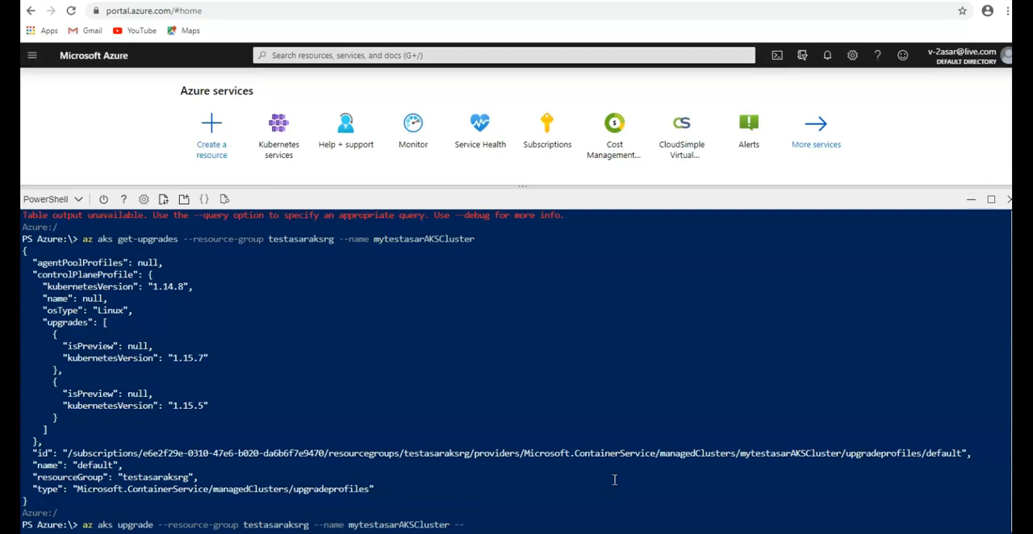
text(--Kubernetes)
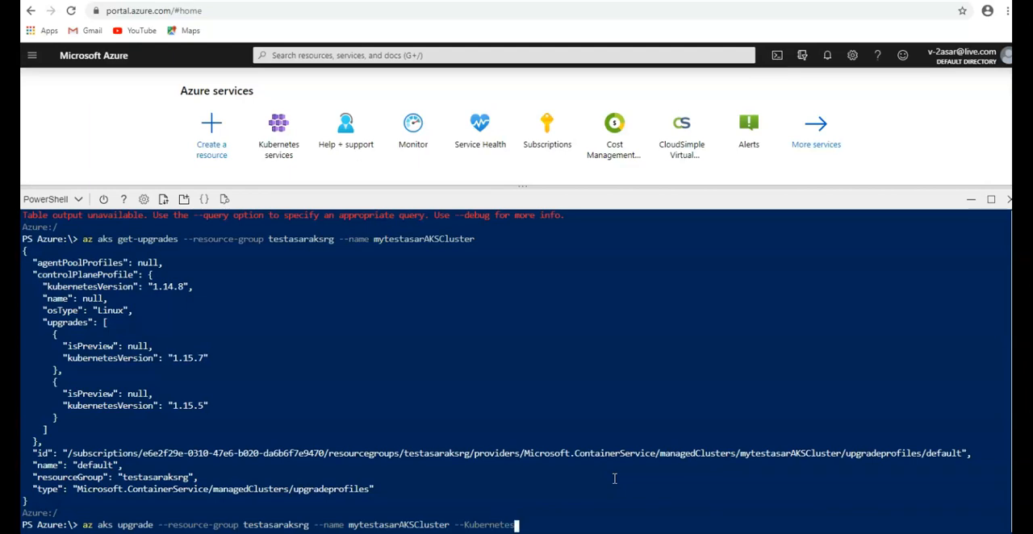
text(-version)
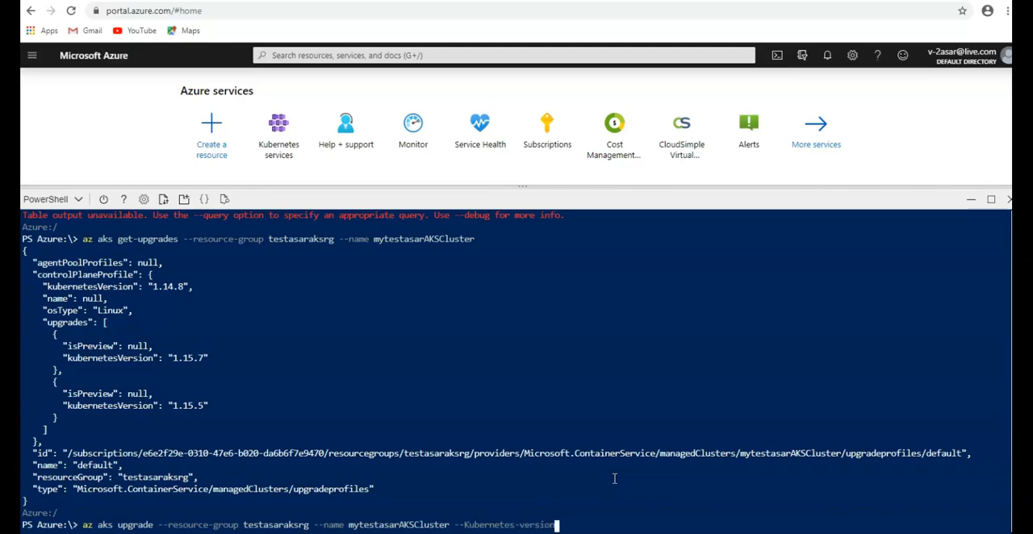
text(1.)
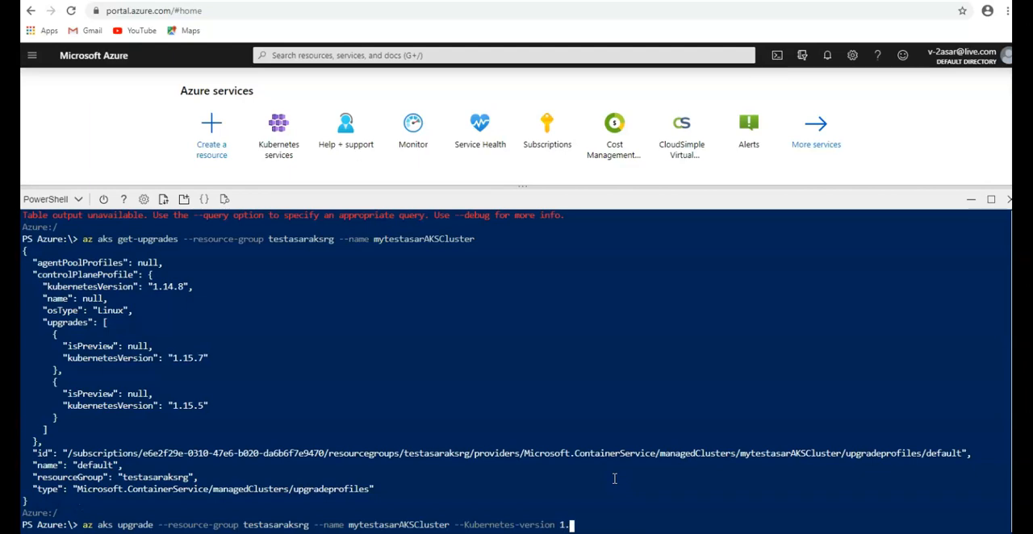
text(1)
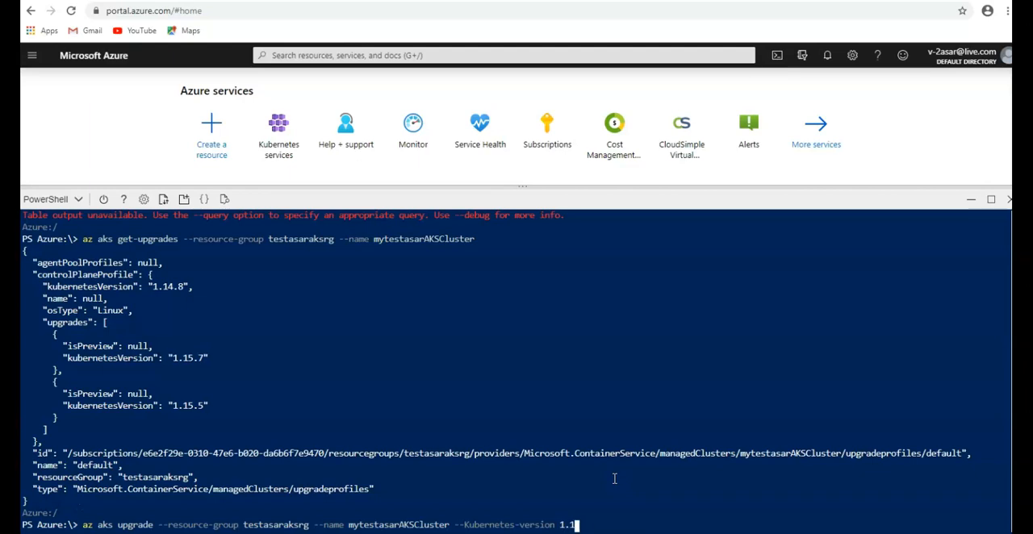
text(5)
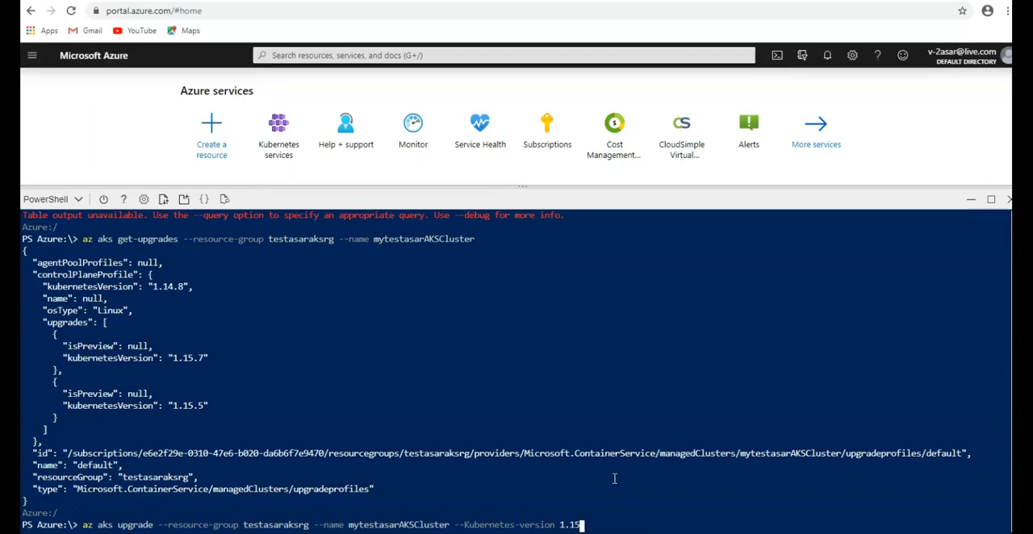
text(.7)
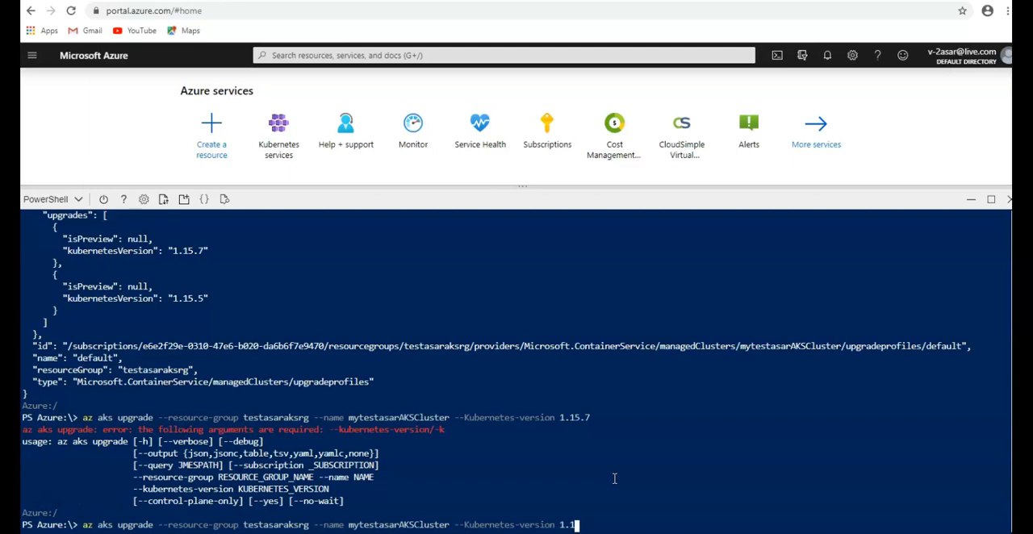
Retry the upgrade with -k, 1.15.7 and 1.15.0, each failing with argument errors
key(Backspace)
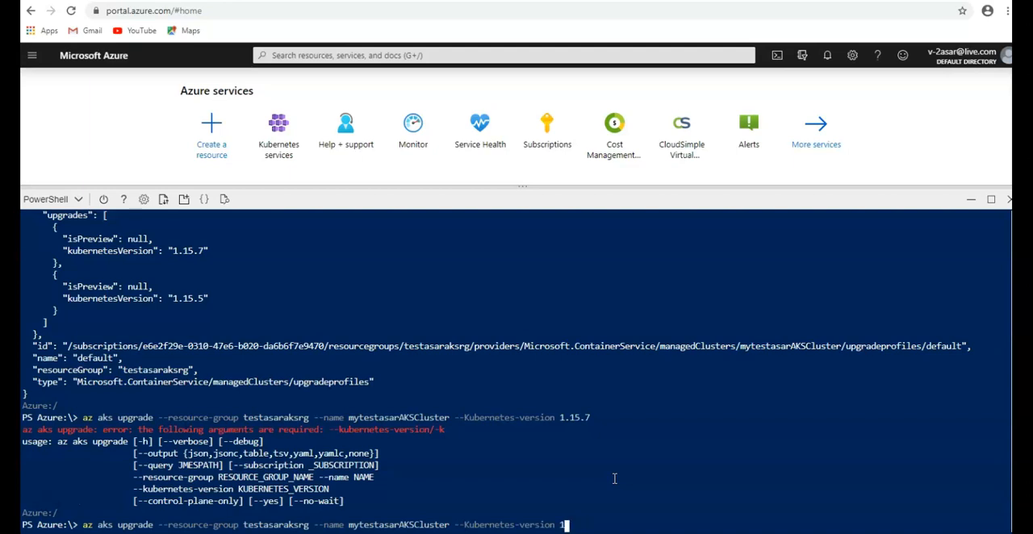
text(/)
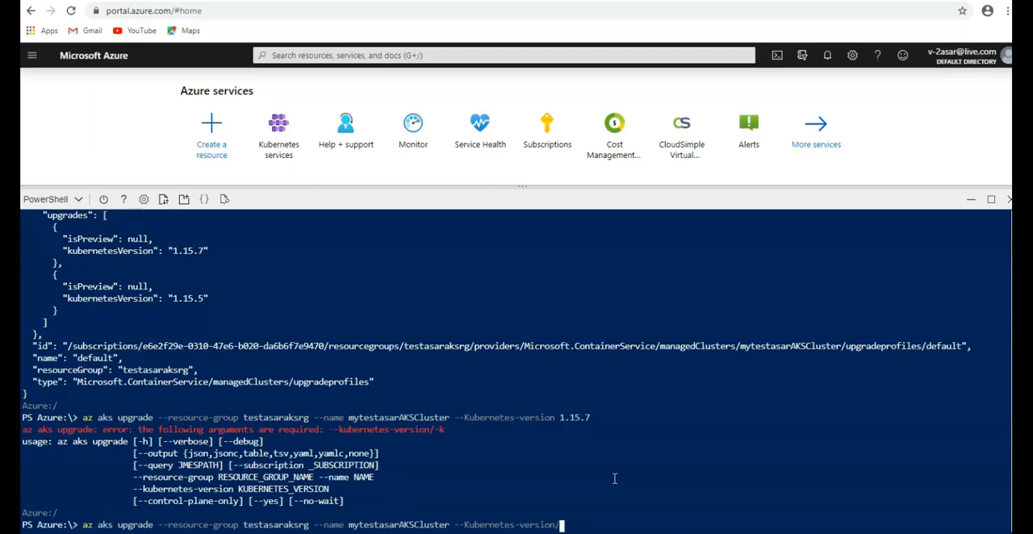
text(-k)
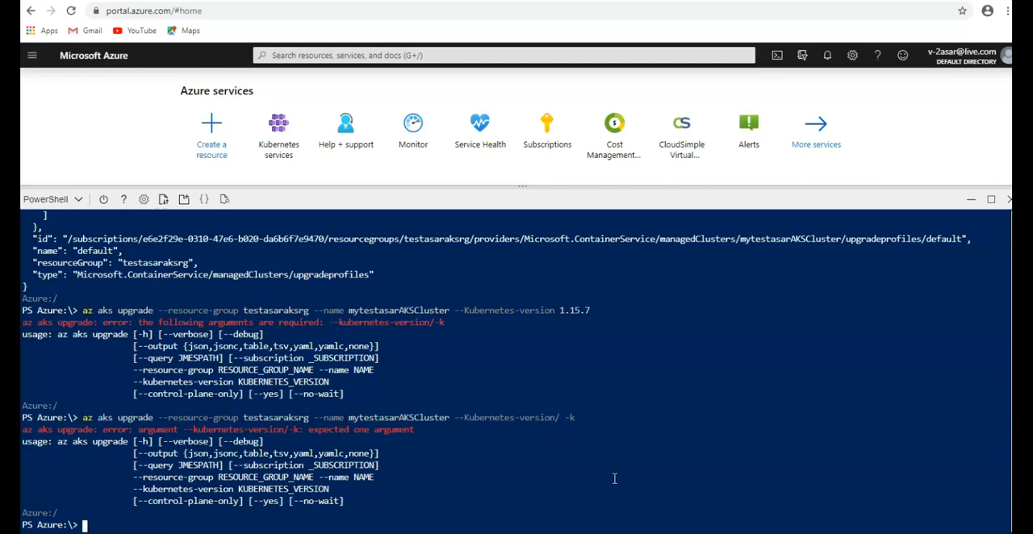
text(az aks upgrade --resource-group testasaraksrg --name mytestasarAKSCluster --Kubernetes-version/ -k)
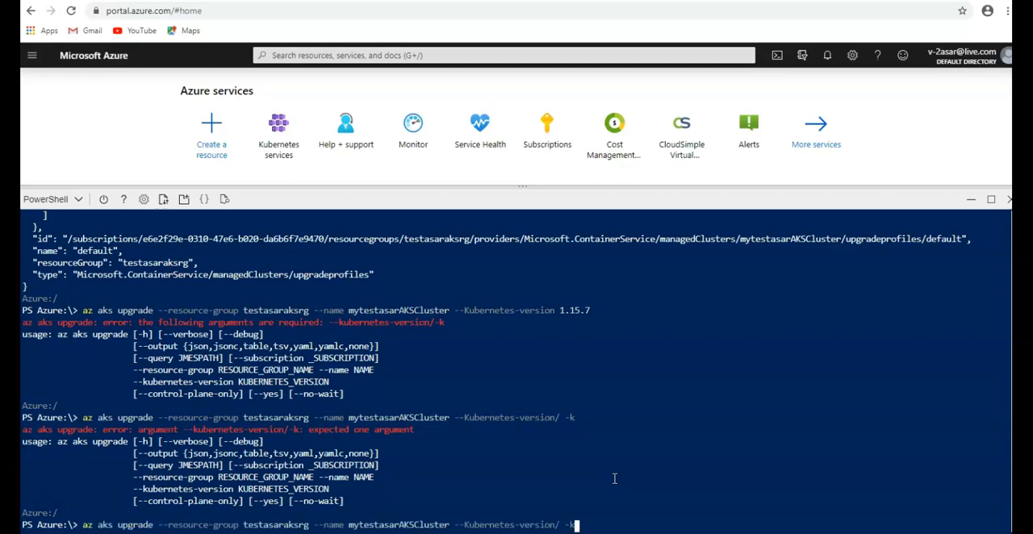
text(1.15.7)
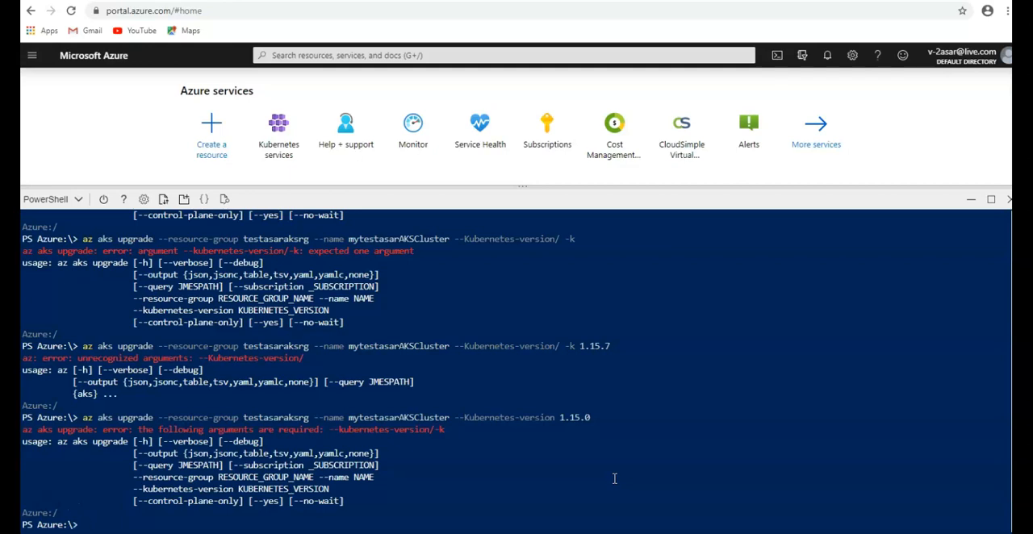
Upgrade mytestasarAKSCluster to 1.13.10, answering y at both confirmation prompts
text(az aks upgrade --resource-group testasaraksrg --name mytestasarAKSCluster --Kubernetes-version 1.15.0)
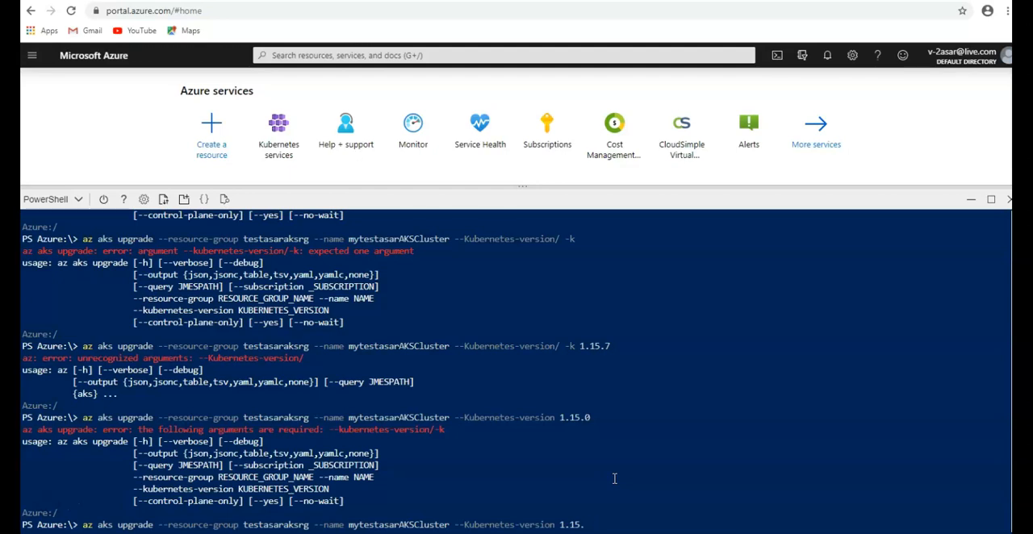
scroll(down, 3)
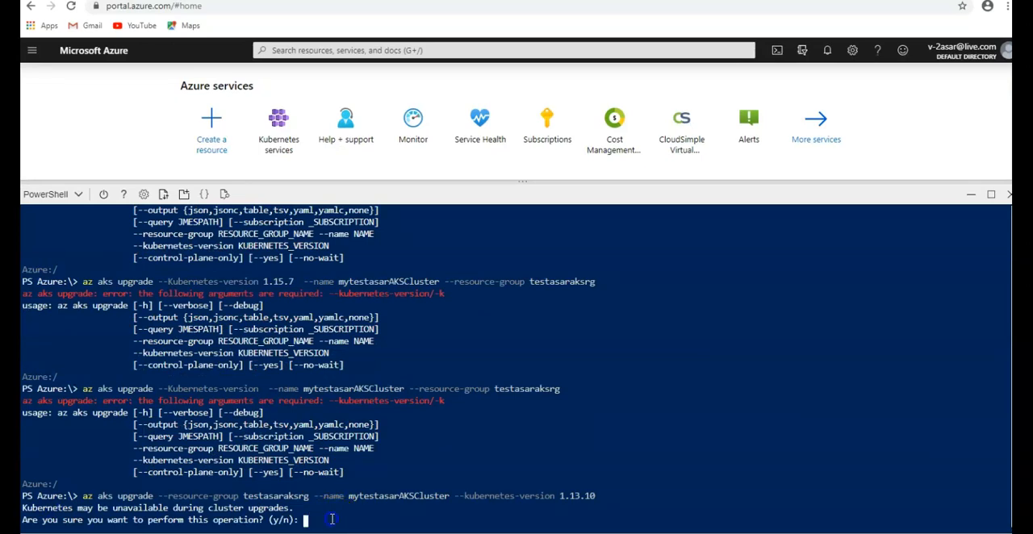
text(y)
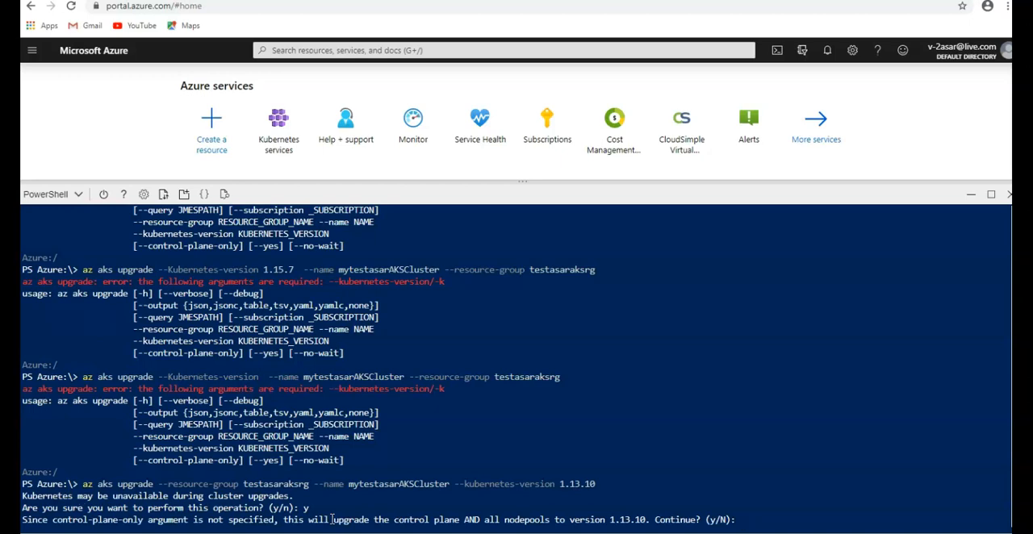
text(y)
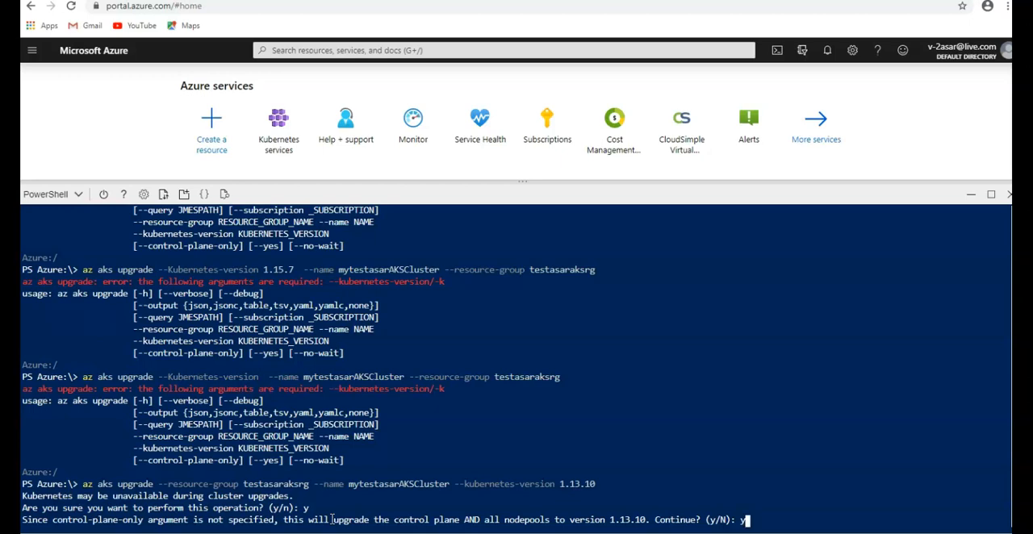